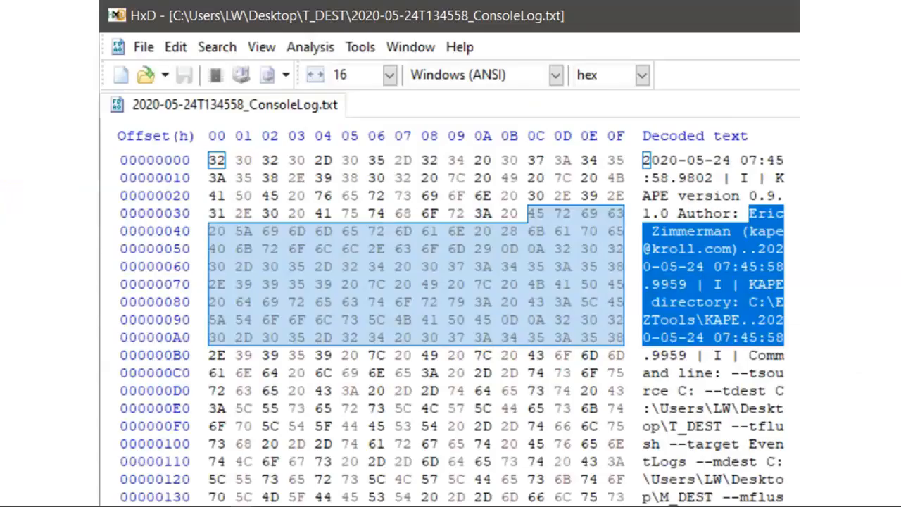
mouse_move(134, 239)
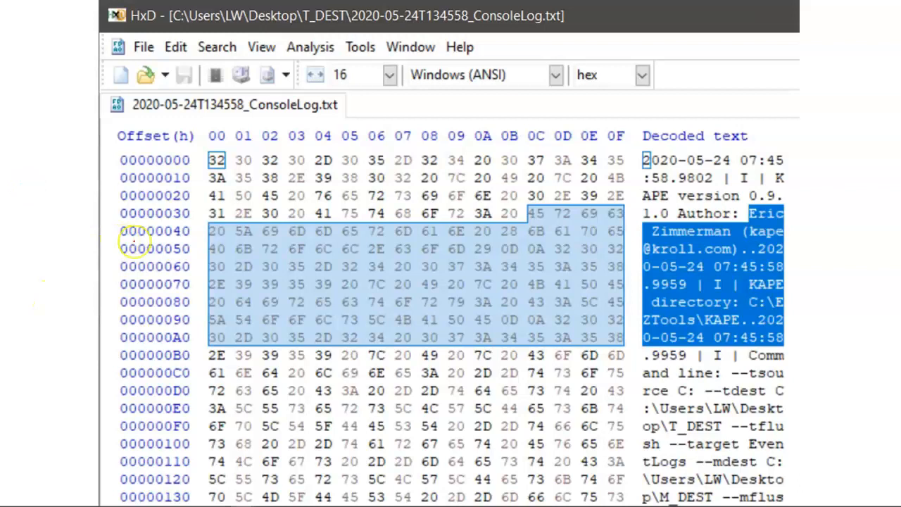
mouse_move(82, 382)
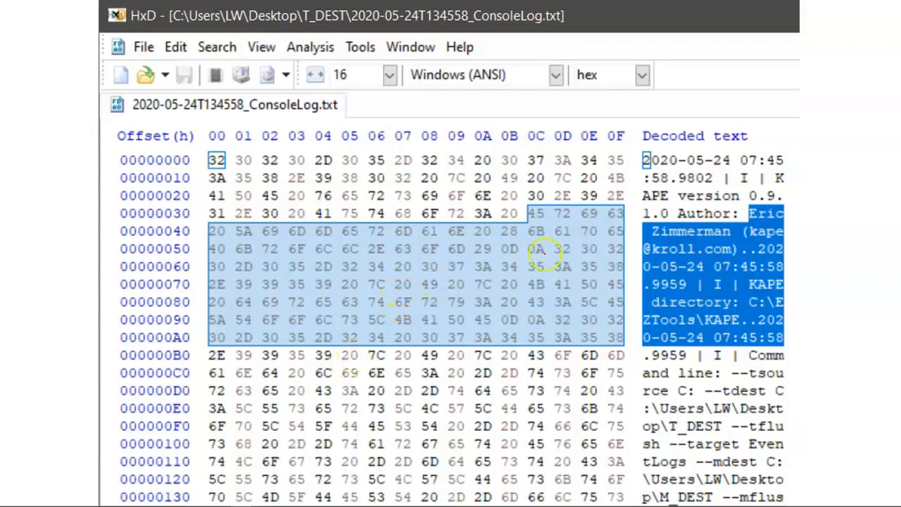
mouse_move(563, 243)
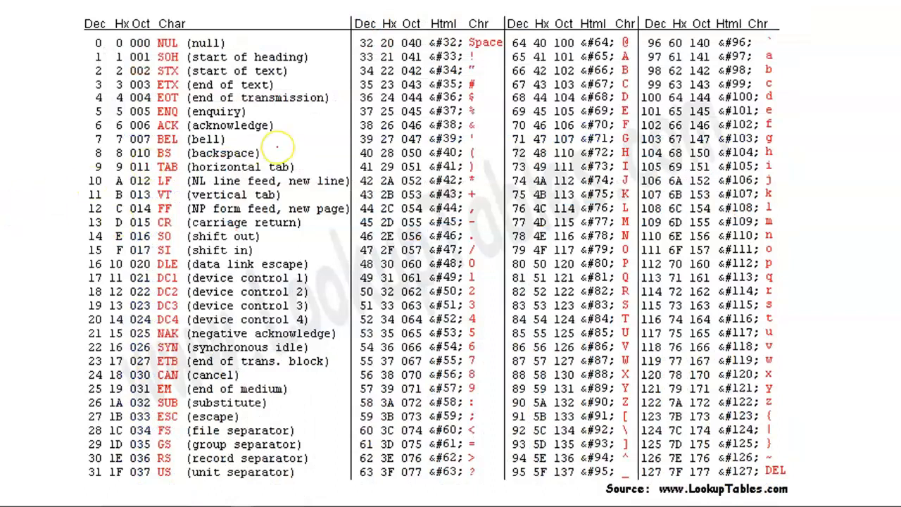
mouse_move(306, 98)
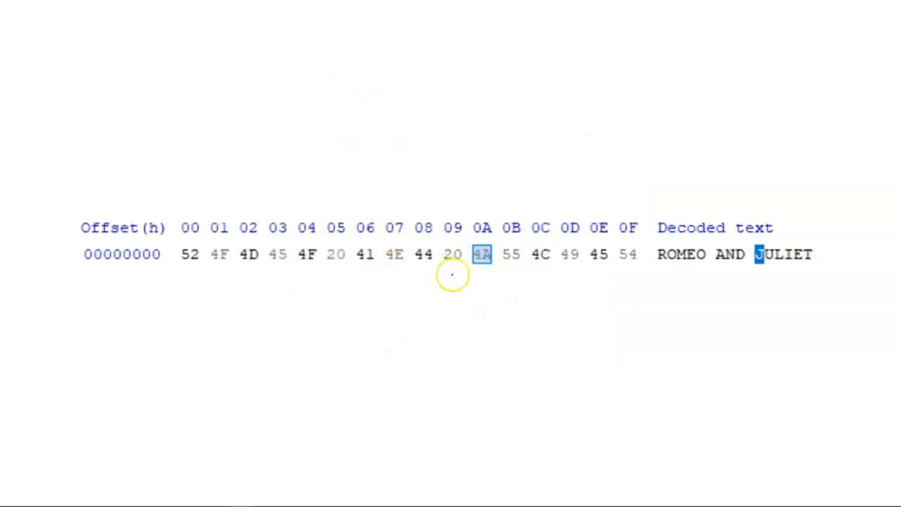
mouse_move(501, 305)
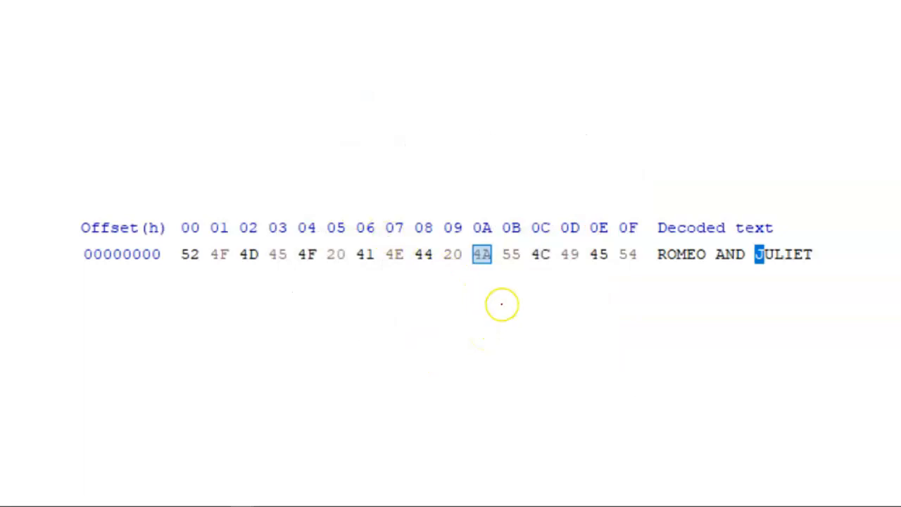